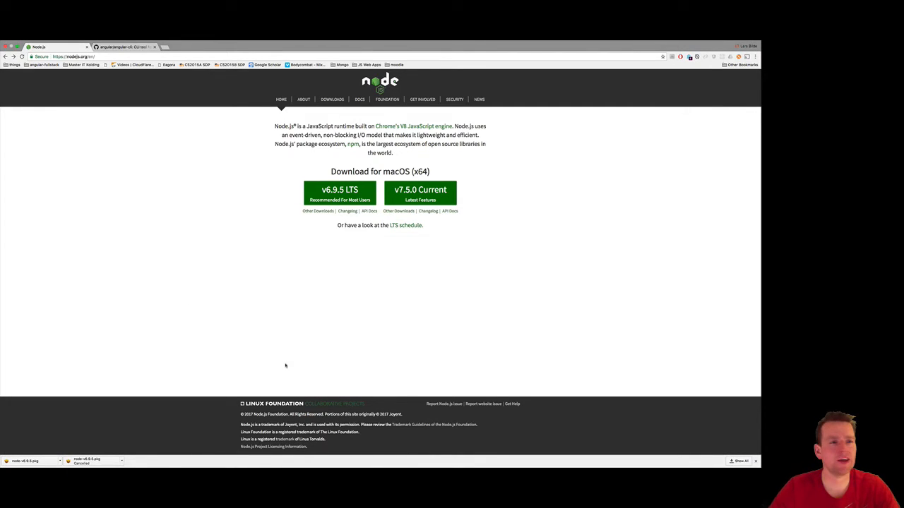
mouse_move(309, 344)
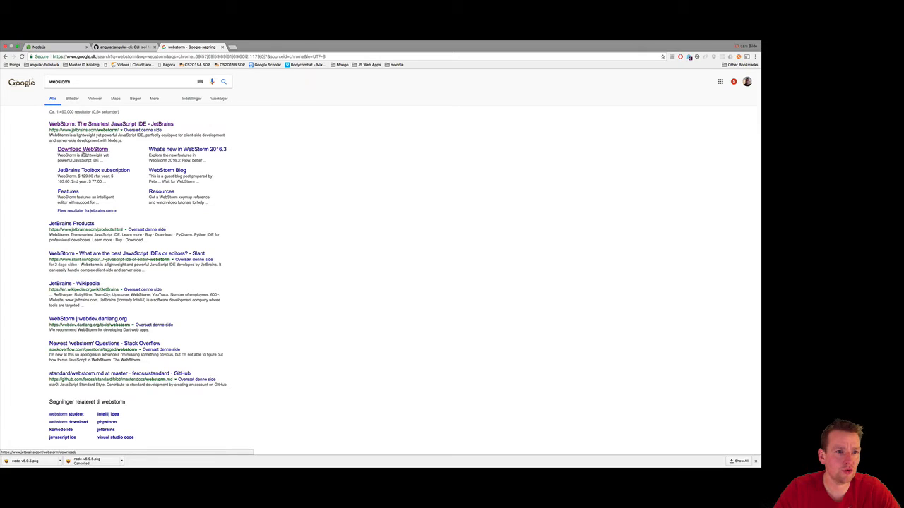
- Browse to the Node.js site and download the recommended v6.9.5 LTS installer
left_click(82, 149)
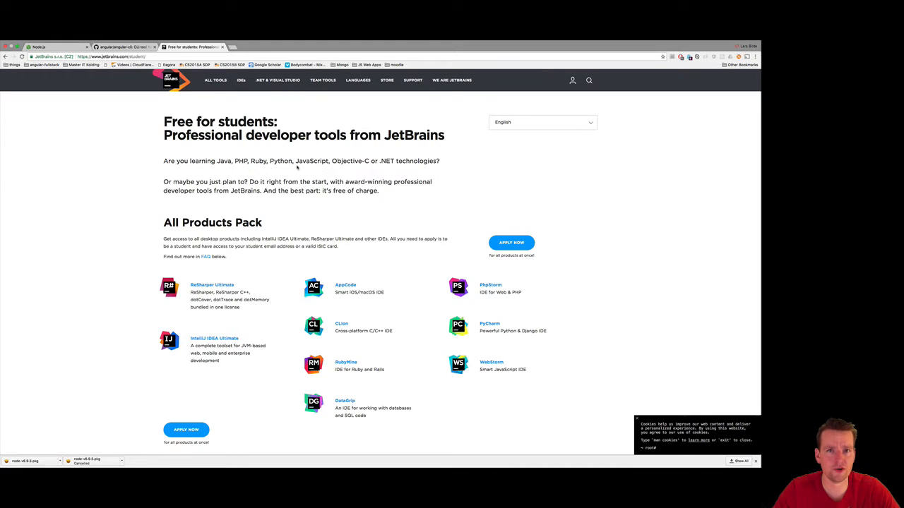
left_click(106, 56)
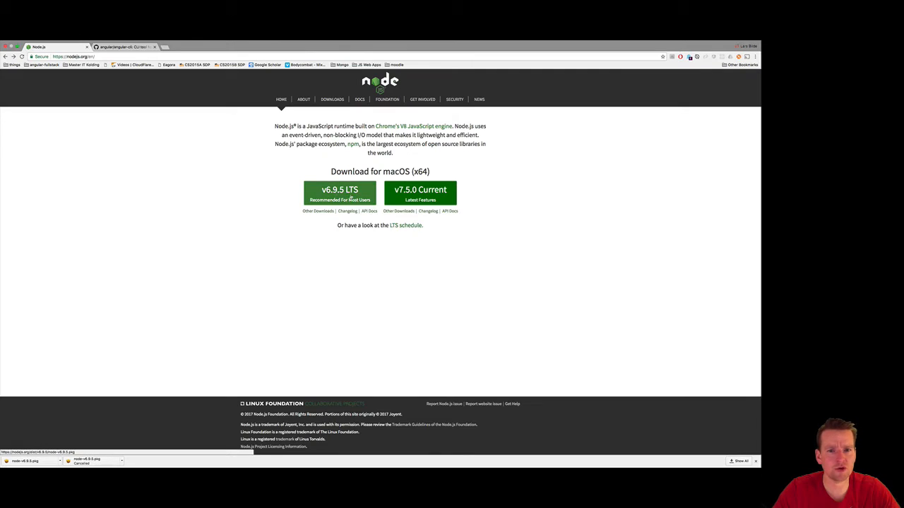
left_click(340, 193)
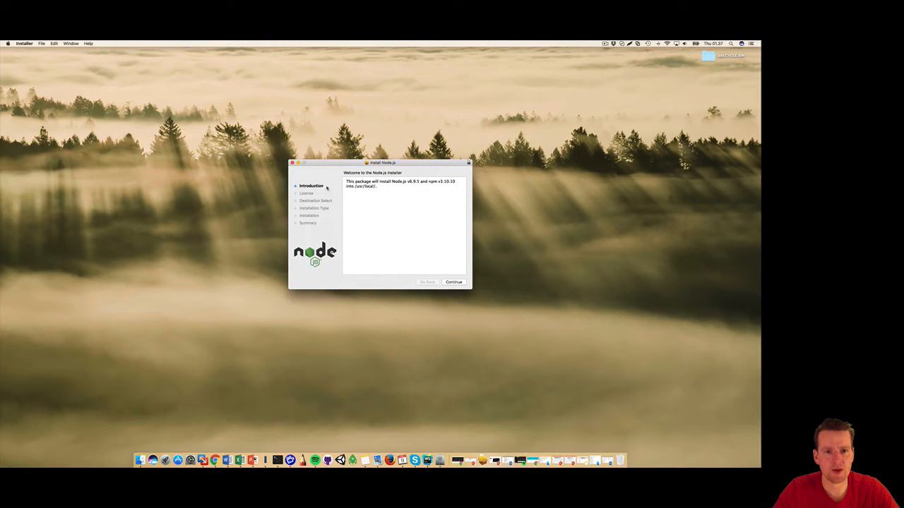
- Run the Node.js installer: accept the license, install for all users, authorize with password
left_click(453, 282)
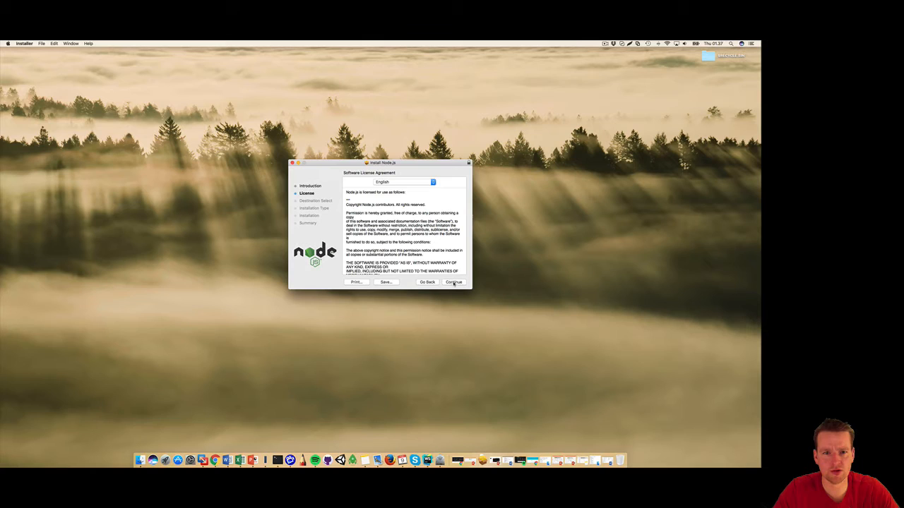
mouse_move(442, 269)
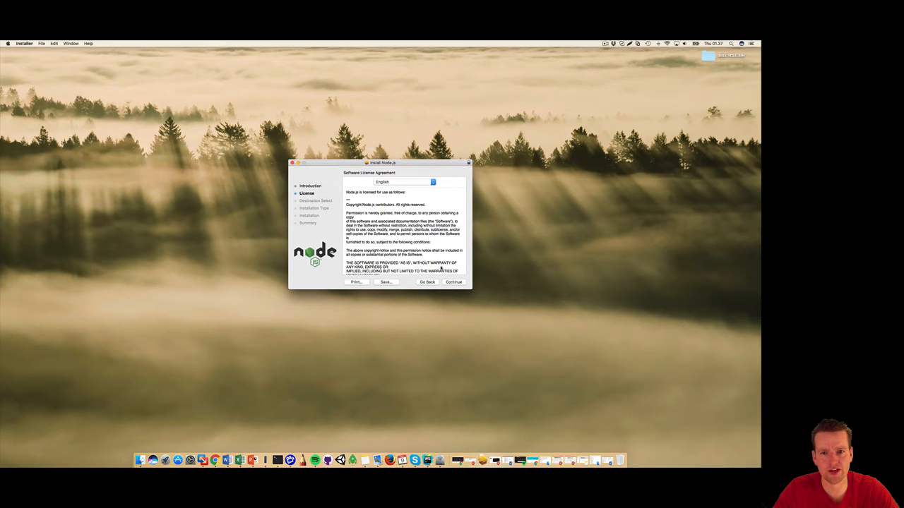
left_click(453, 282)
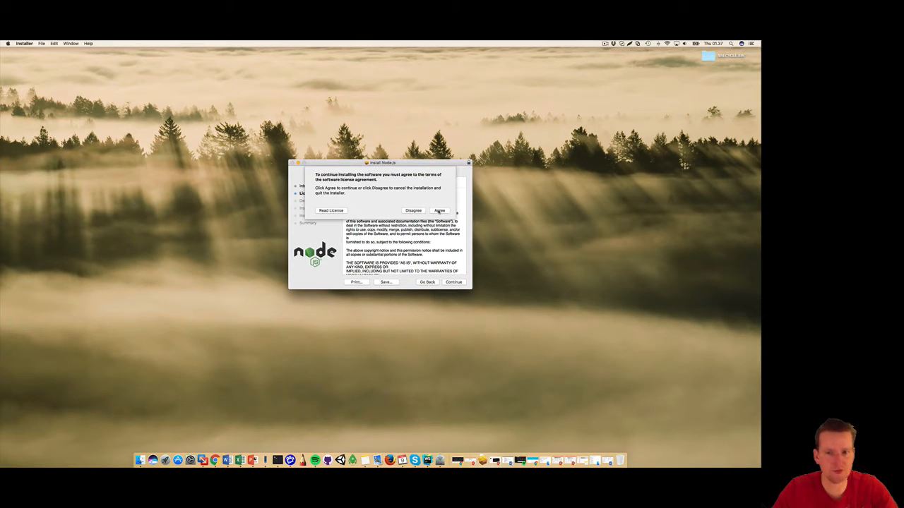
left_click(439, 210)
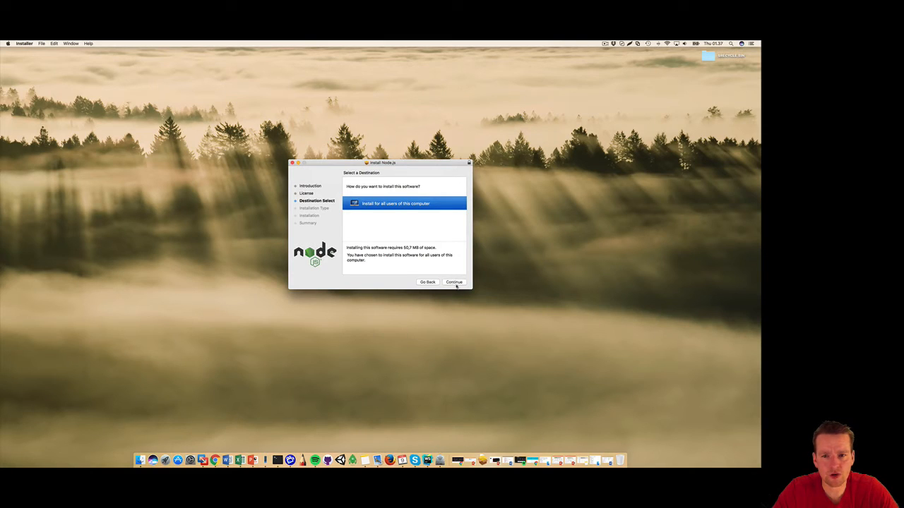
left_click(454, 282)
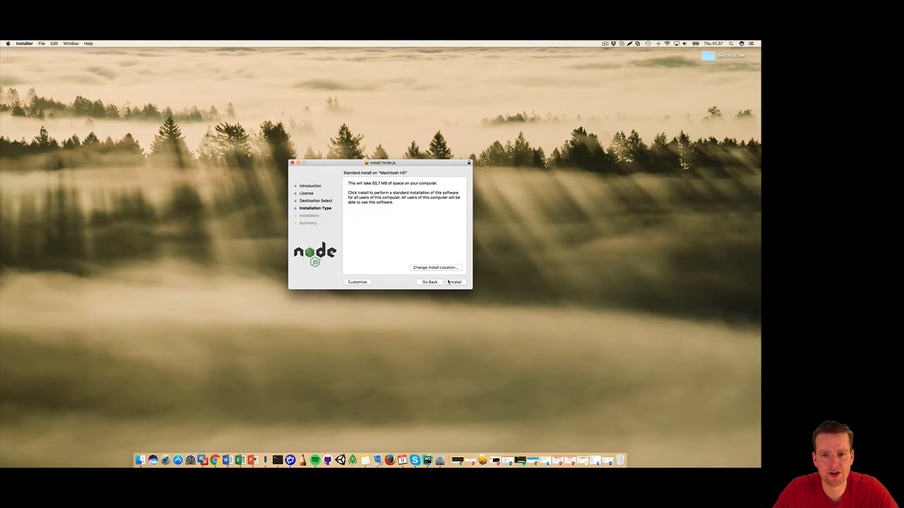
left_click(456, 282)
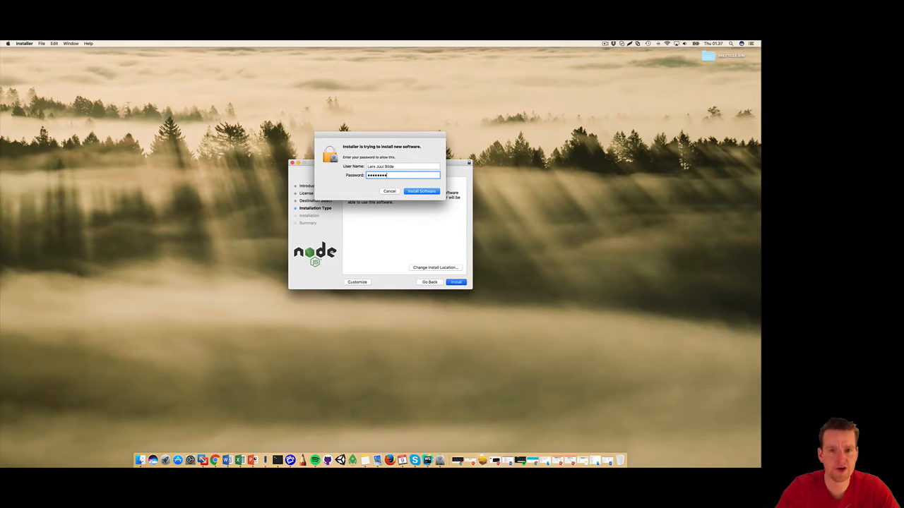
left_click(421, 190)
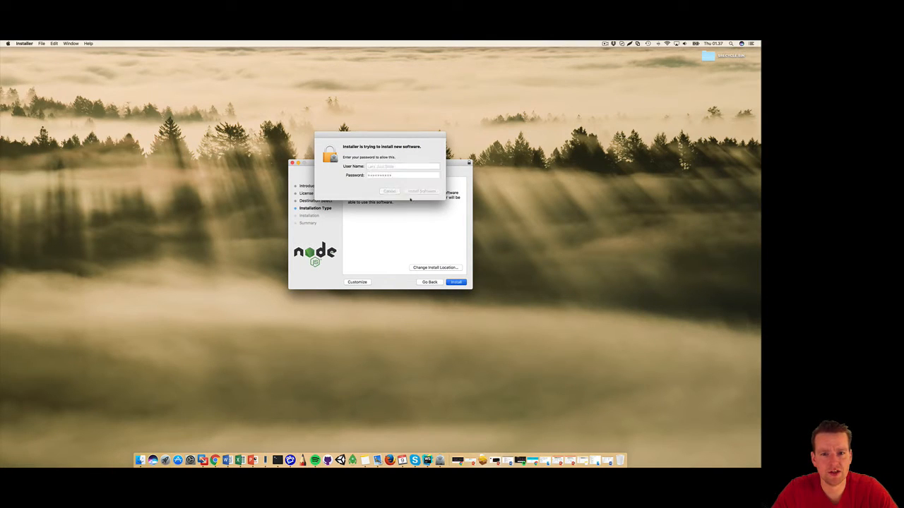
left_click(422, 191)
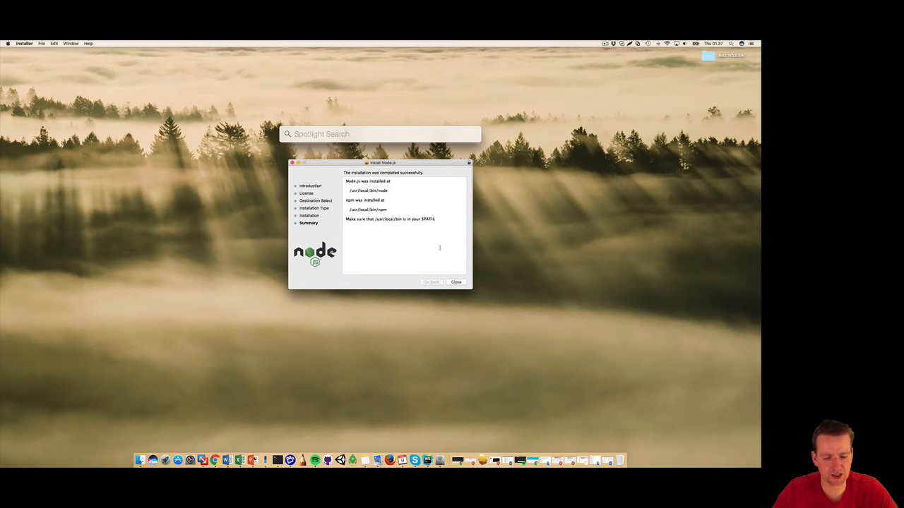
- Launch Terminal, run node and node --version (v6.2.0), then begin an nvm use 6. command
type("terminal")
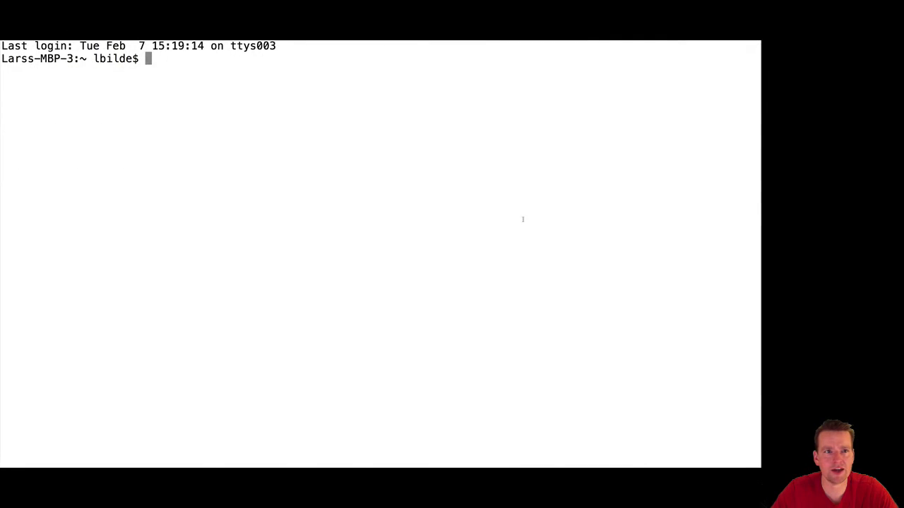
type("node")
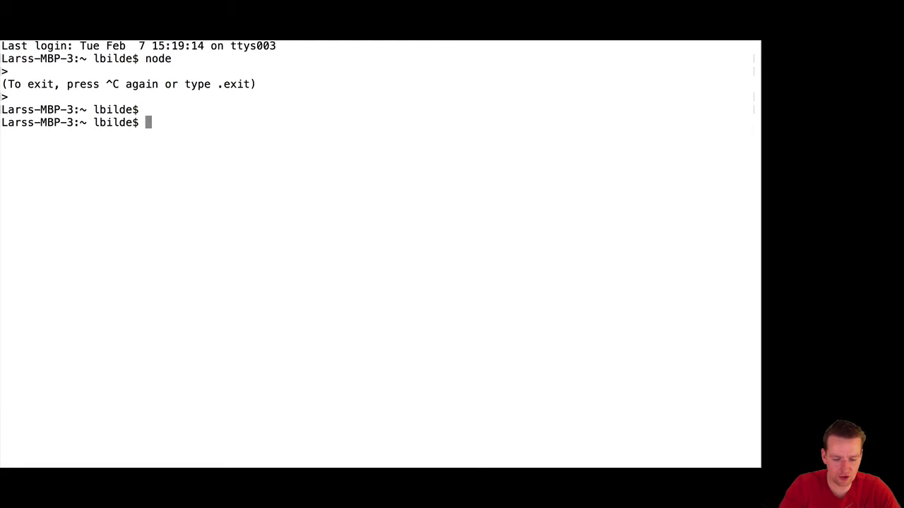
type("node --versio")
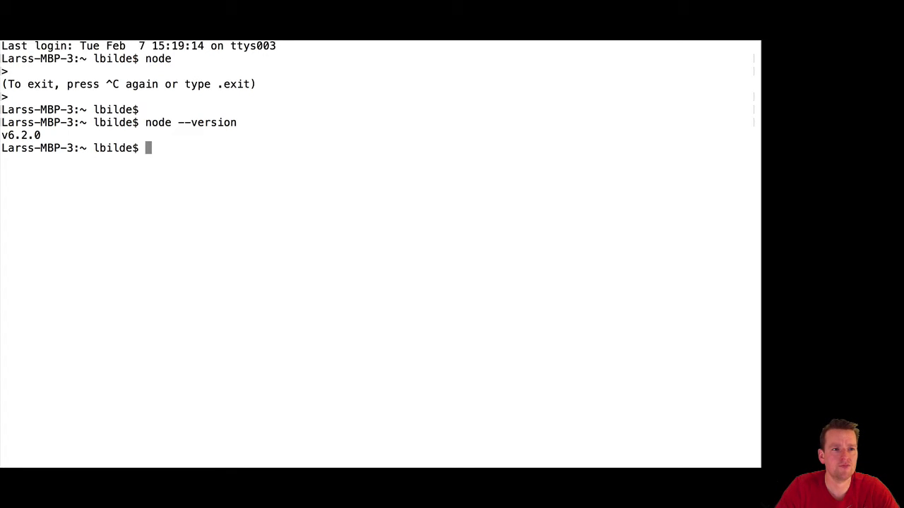
type("nvm")
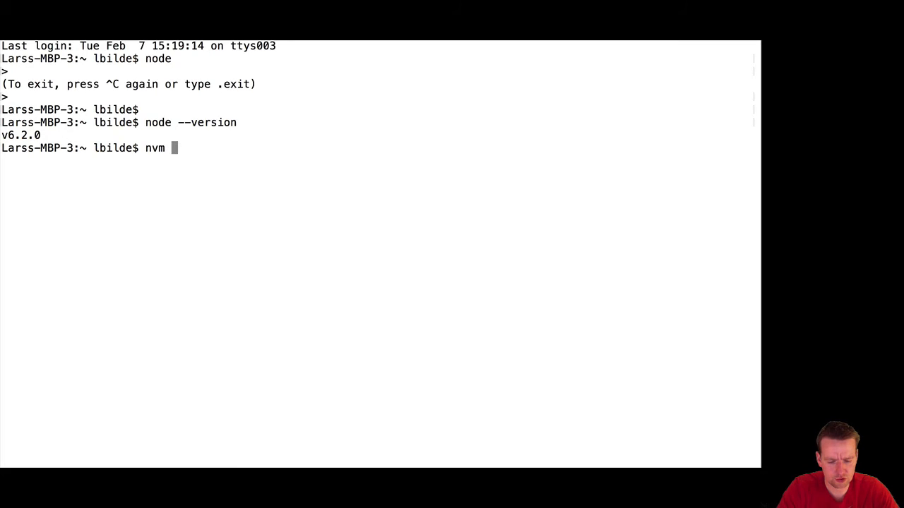
type("use 6.")
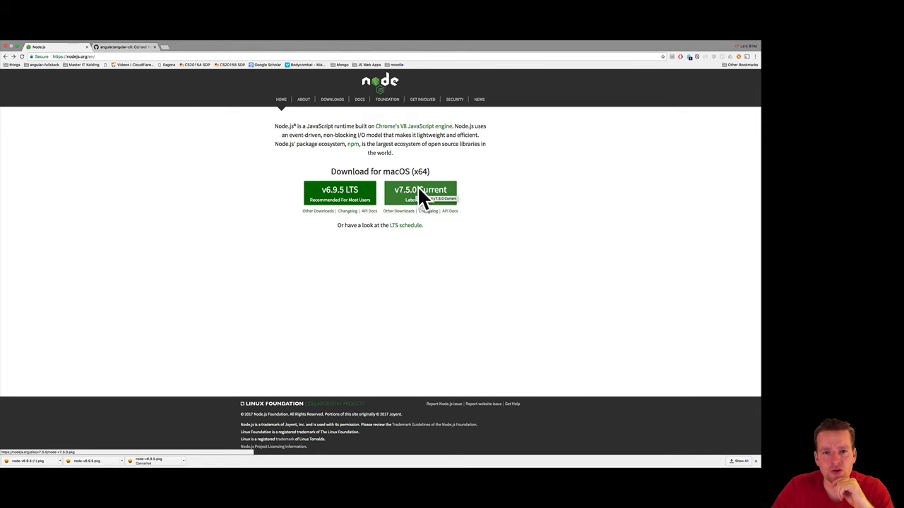
mouse_move(340, 196)
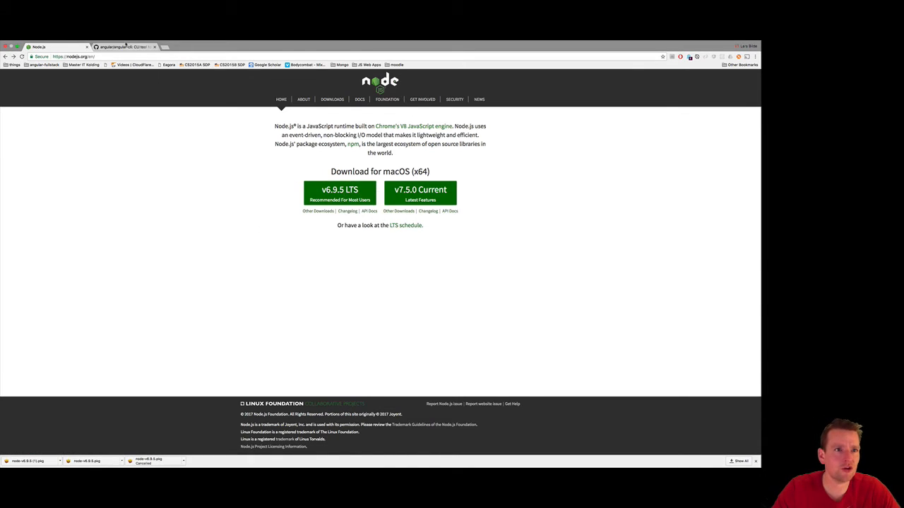
- Switch to the angular/angular-cli GitHub page and scroll down to the Angular CLI README
left_click(123, 47)
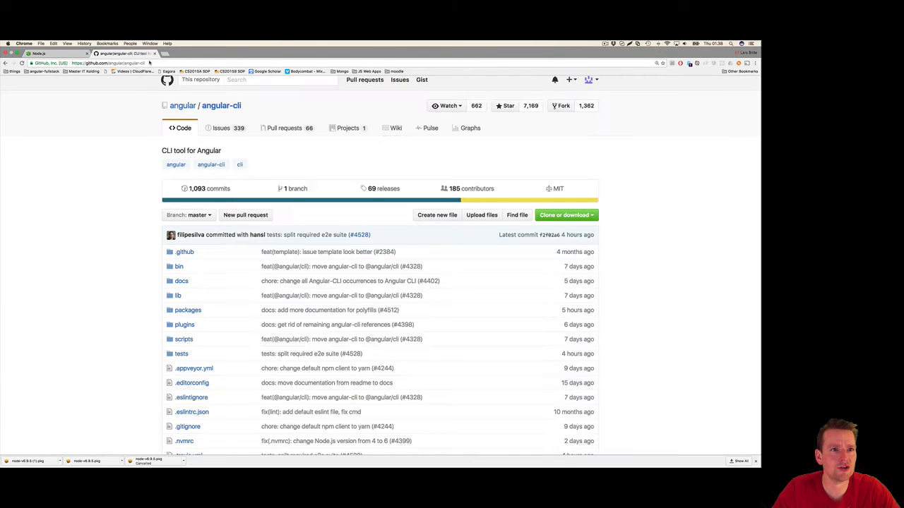
scroll("down", 3)
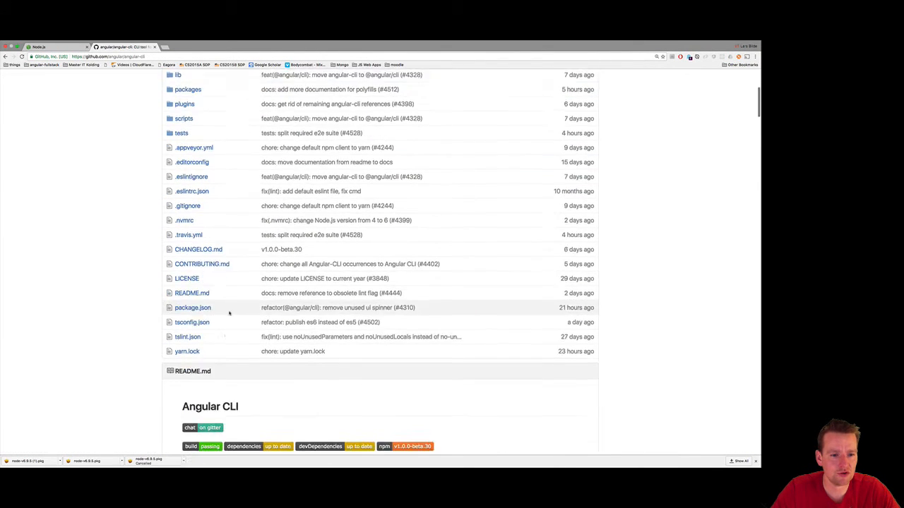
scroll("down", 3)
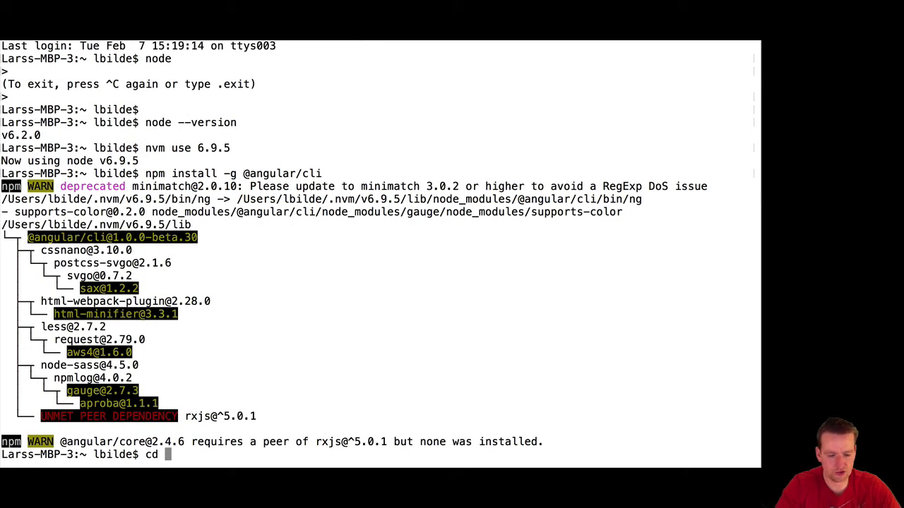
type("Documents/")
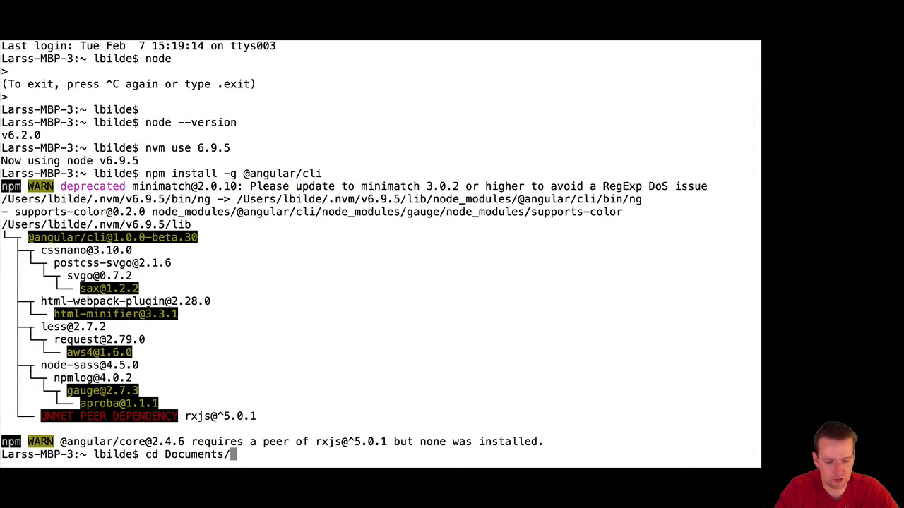
type("work/")
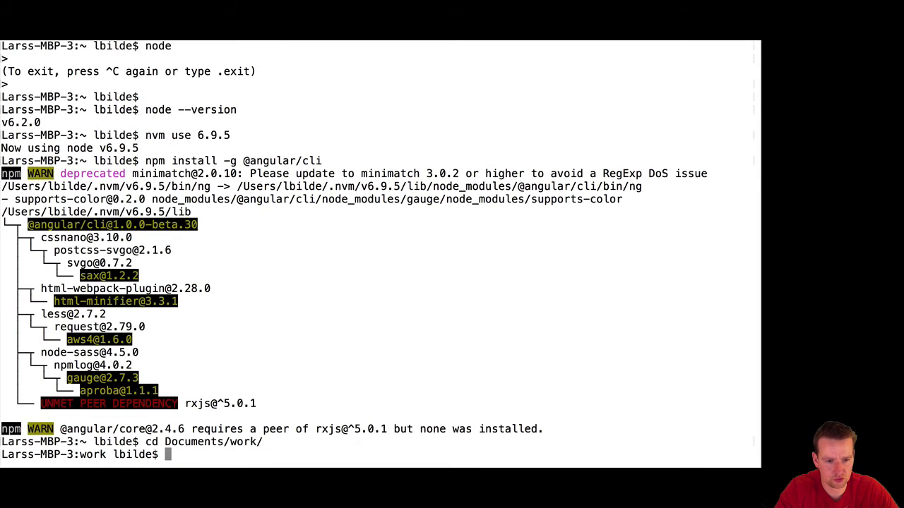
type("mkdir")
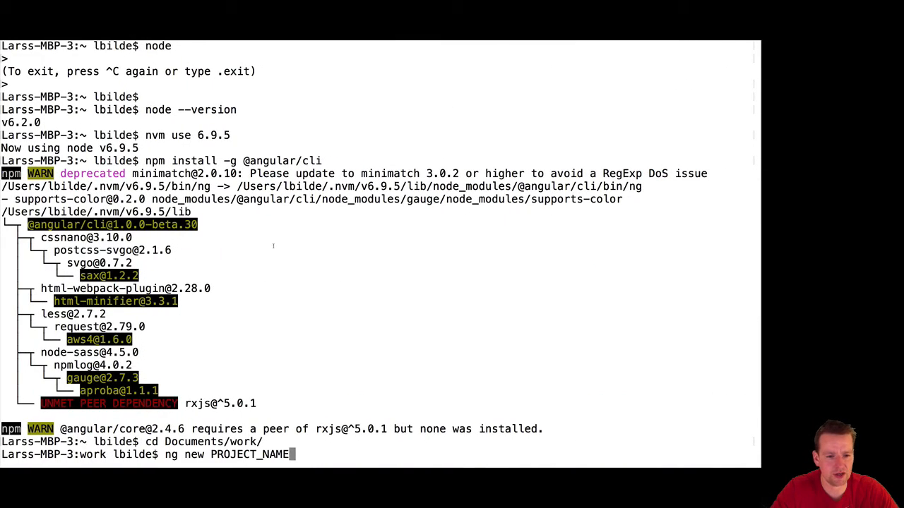
- Replace the placeholder with courseplanner2 in the ng new command and run it
key("BackSpace")
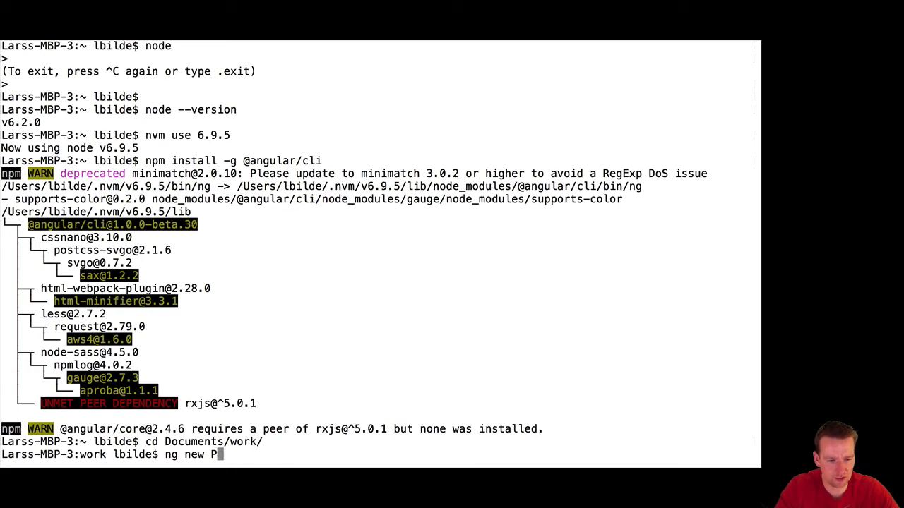
type("ourse")
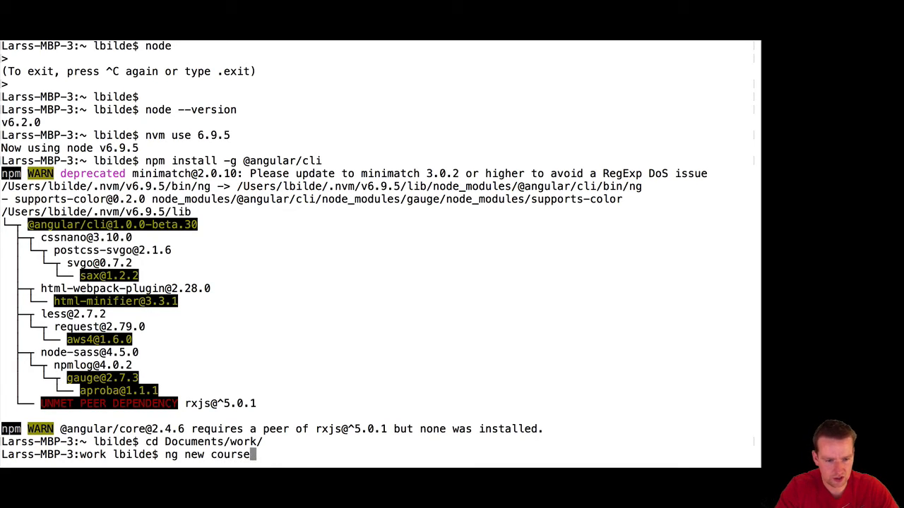
type("planner2")
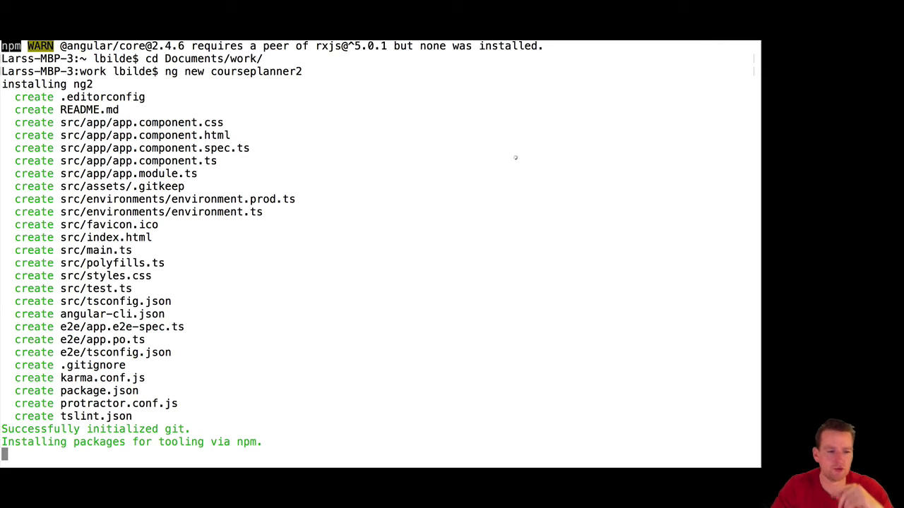
mouse_move(247, 370)
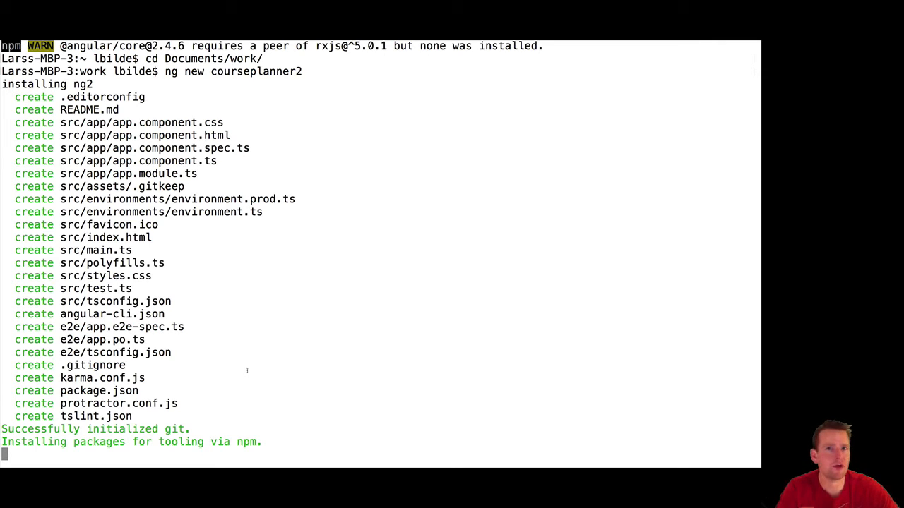
mouse_move(515, 157)
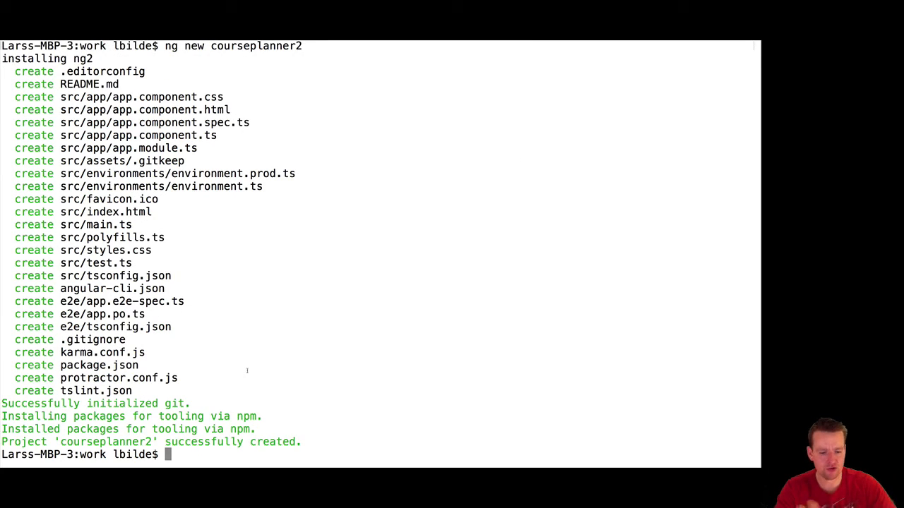
- Run ng init, cd into courseplanner2, interrupt the re-init and run npm install
type("ng init")
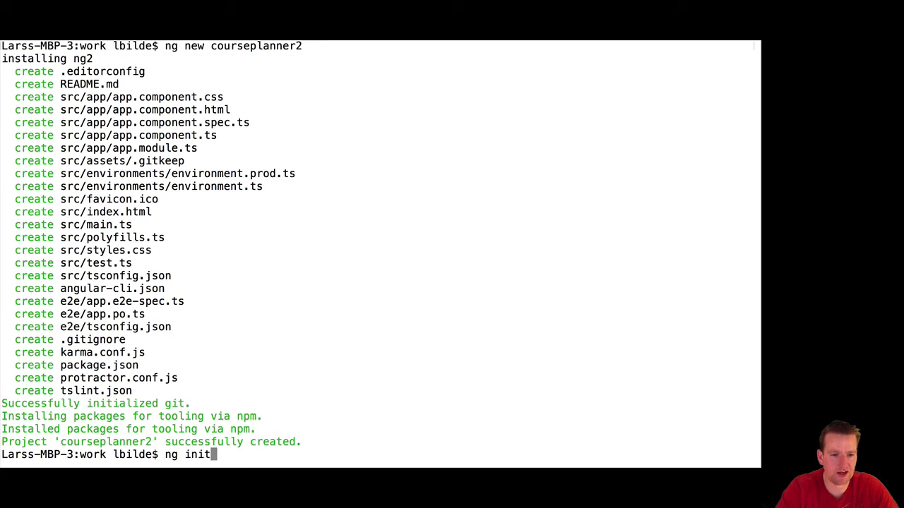
key("enter")
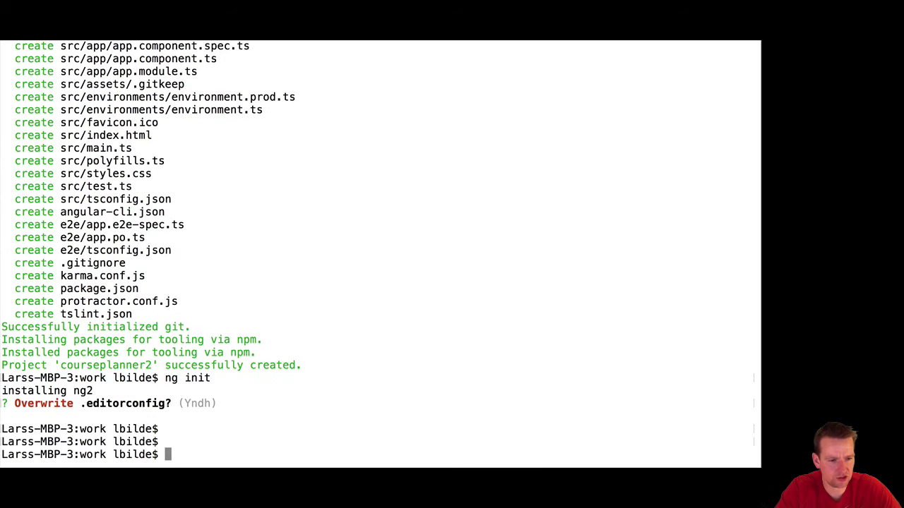
type("cd co")
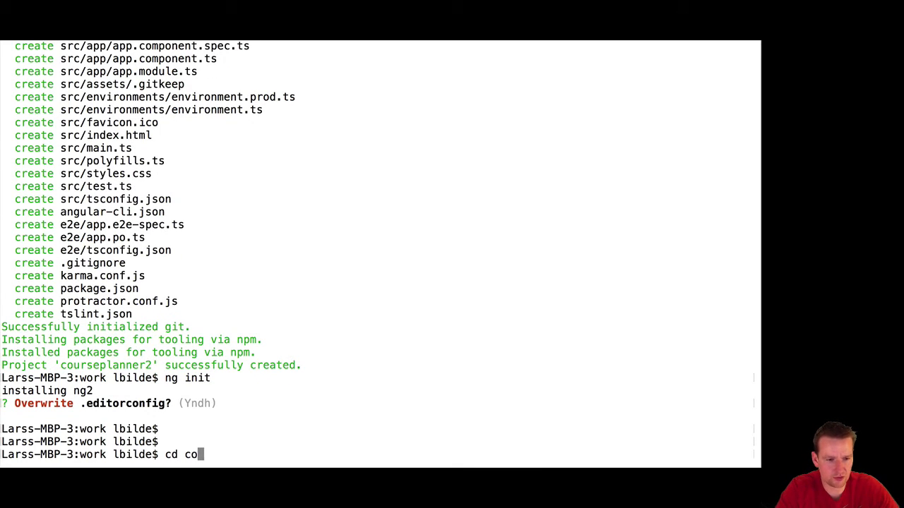
type("urseplanner2")
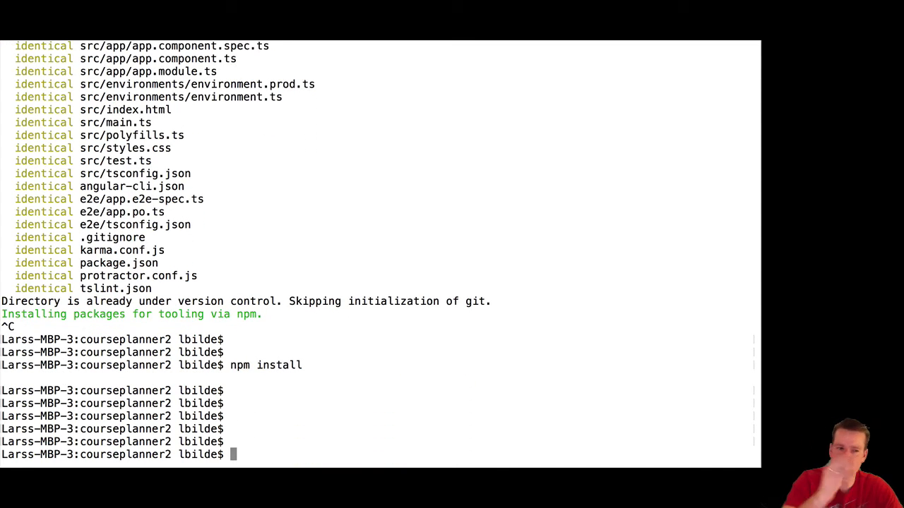
scroll("down", 3)
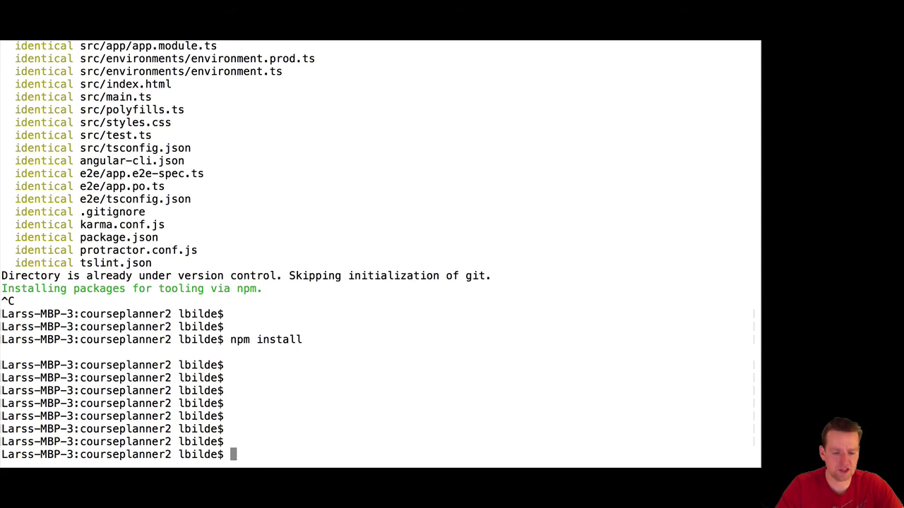
- Run ng serve, select the localhost:4200 address, stop the server and start it again
type("ng serve")
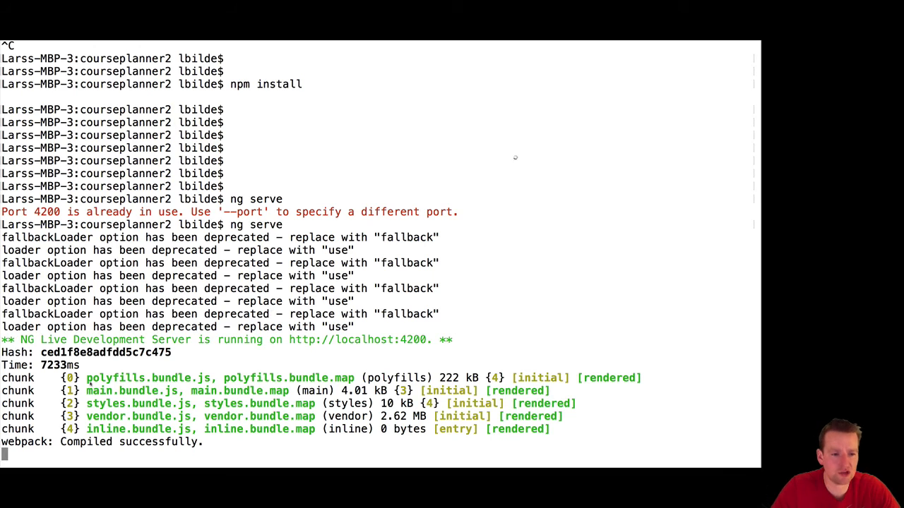
left_click_drag(288, 340, 400, 340)
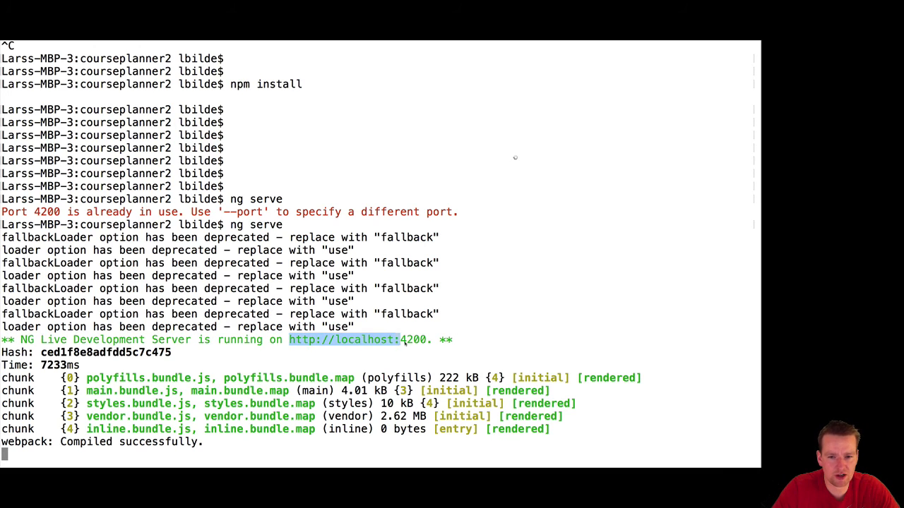
key("ctrl+c")
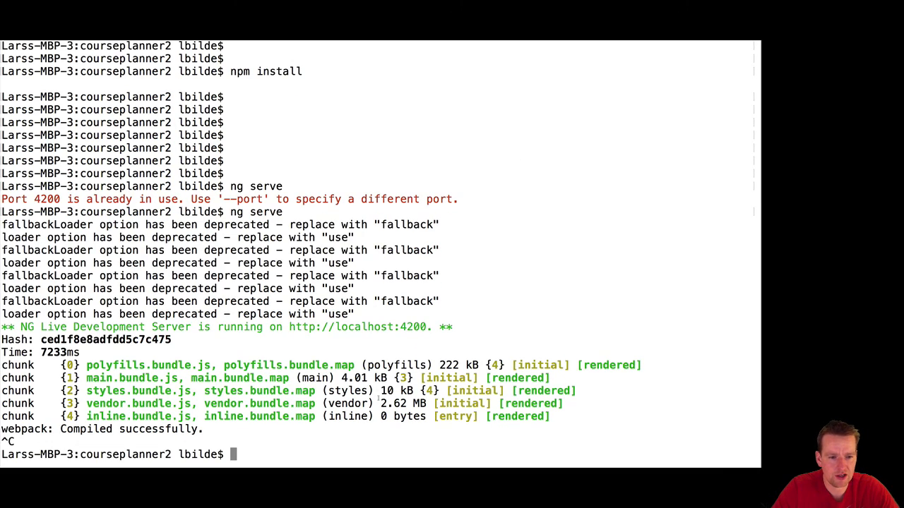
type("ng serve")
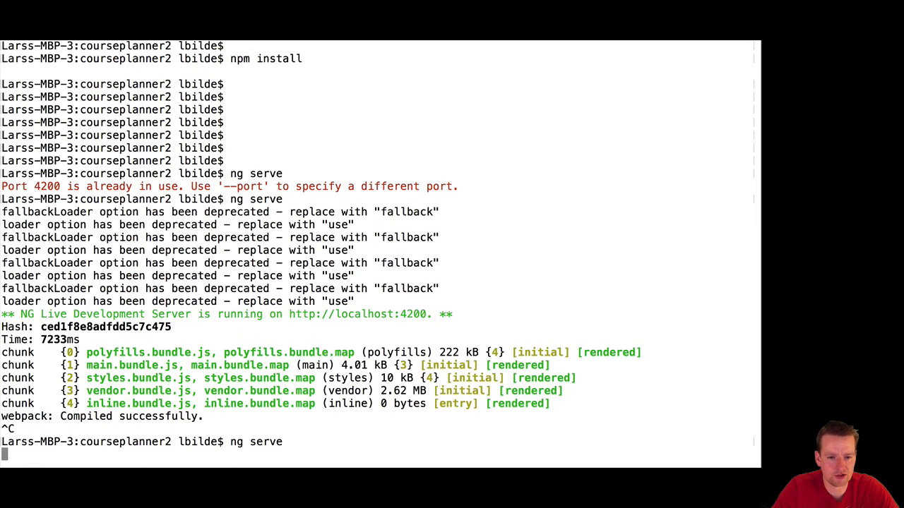